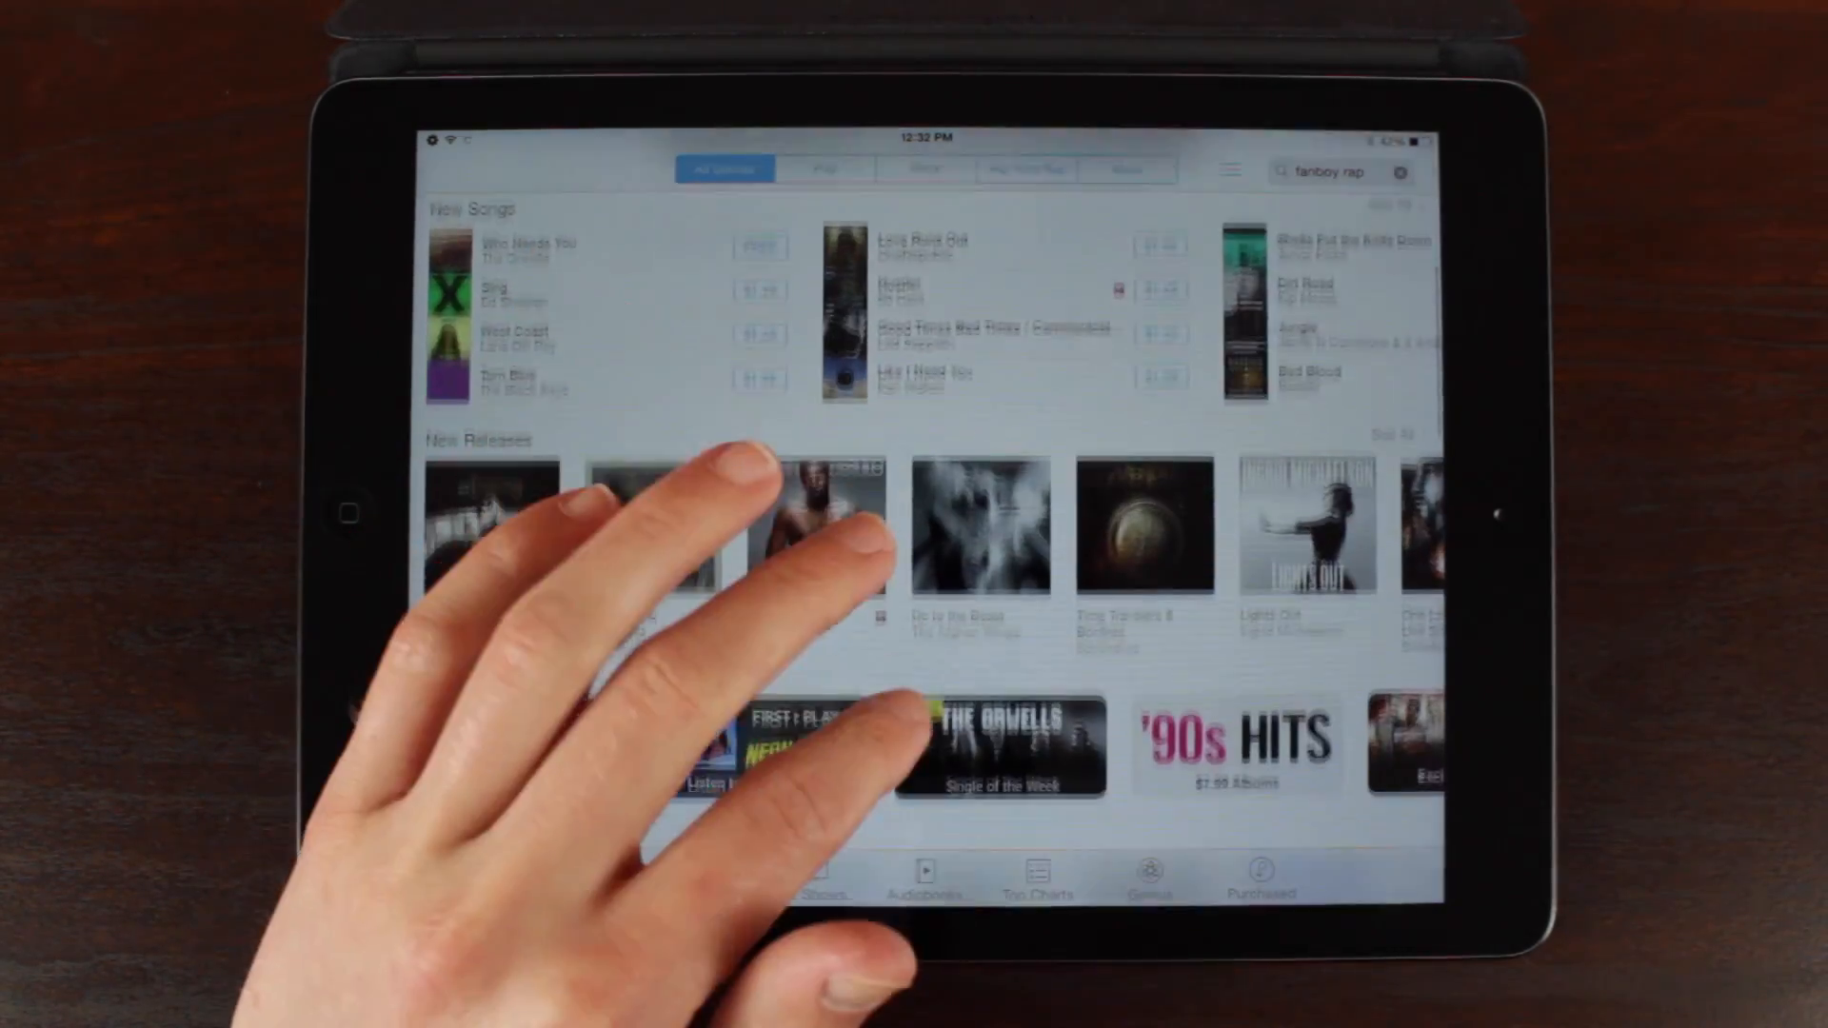
# - Scroll the App Store Featured tab down to Blockbuster Games
pyautogui.scroll(-3)
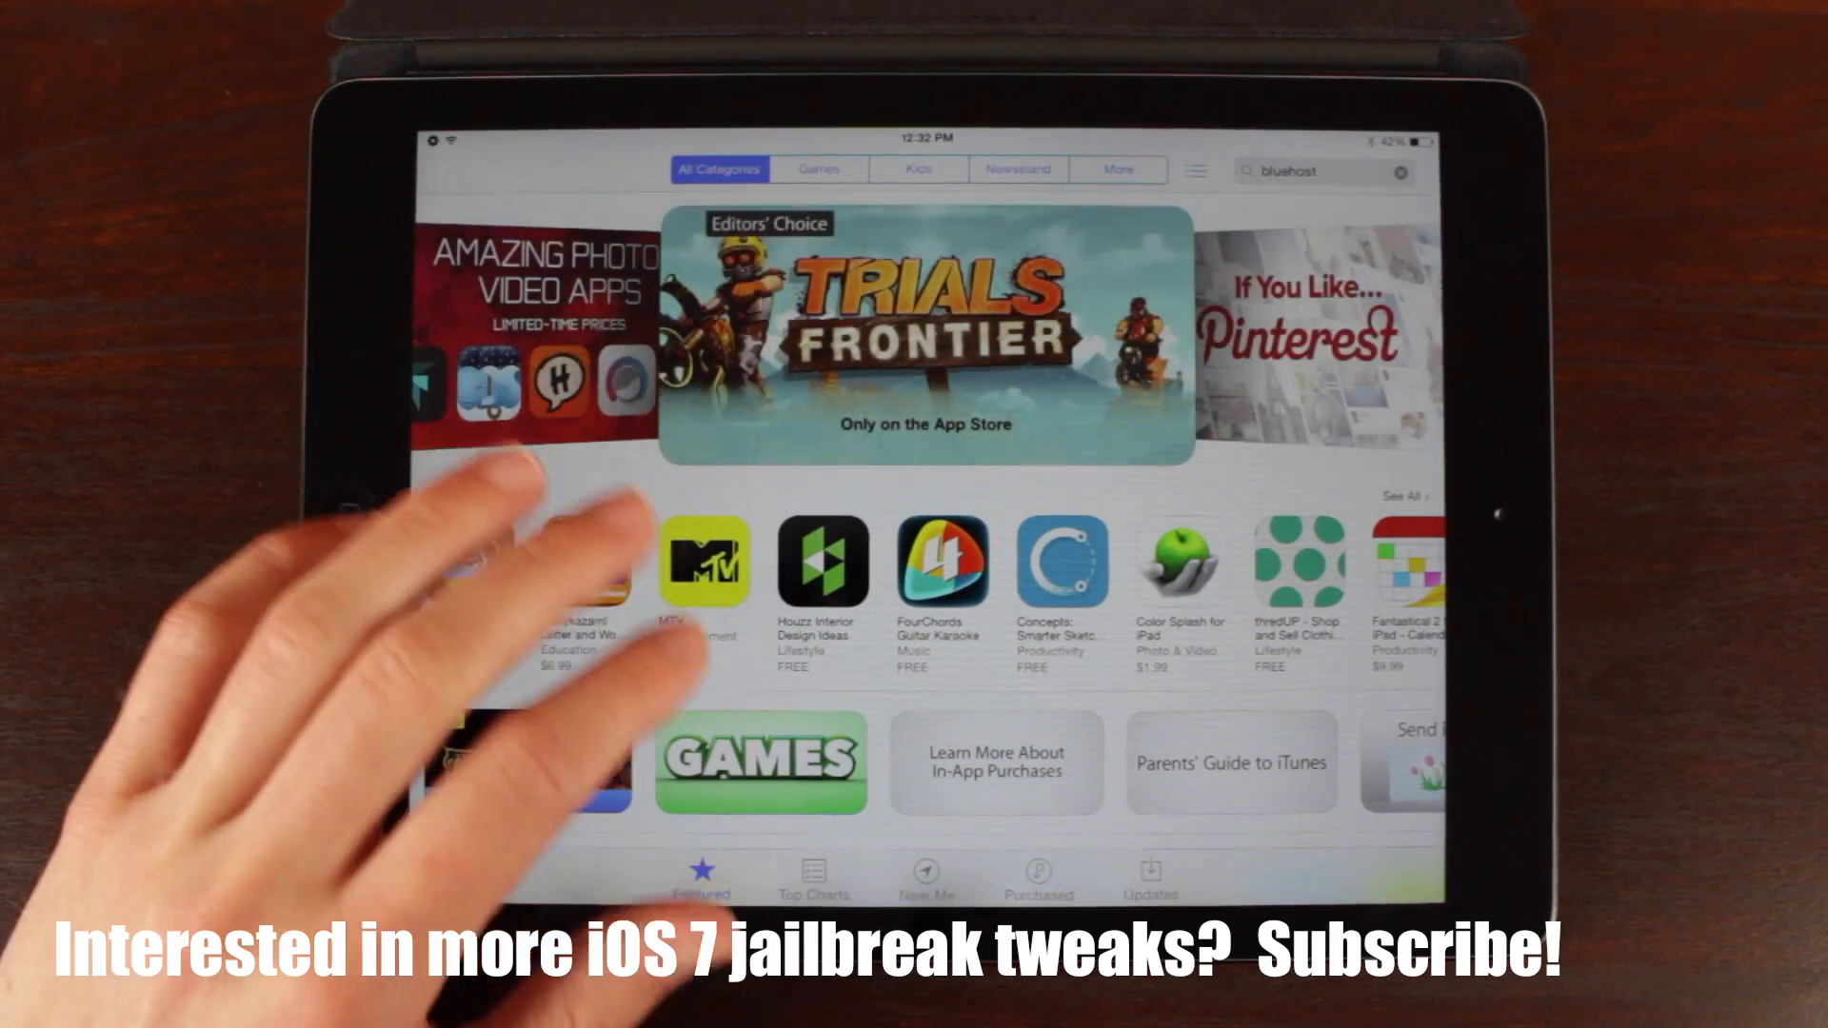
pyautogui.scroll(-3)
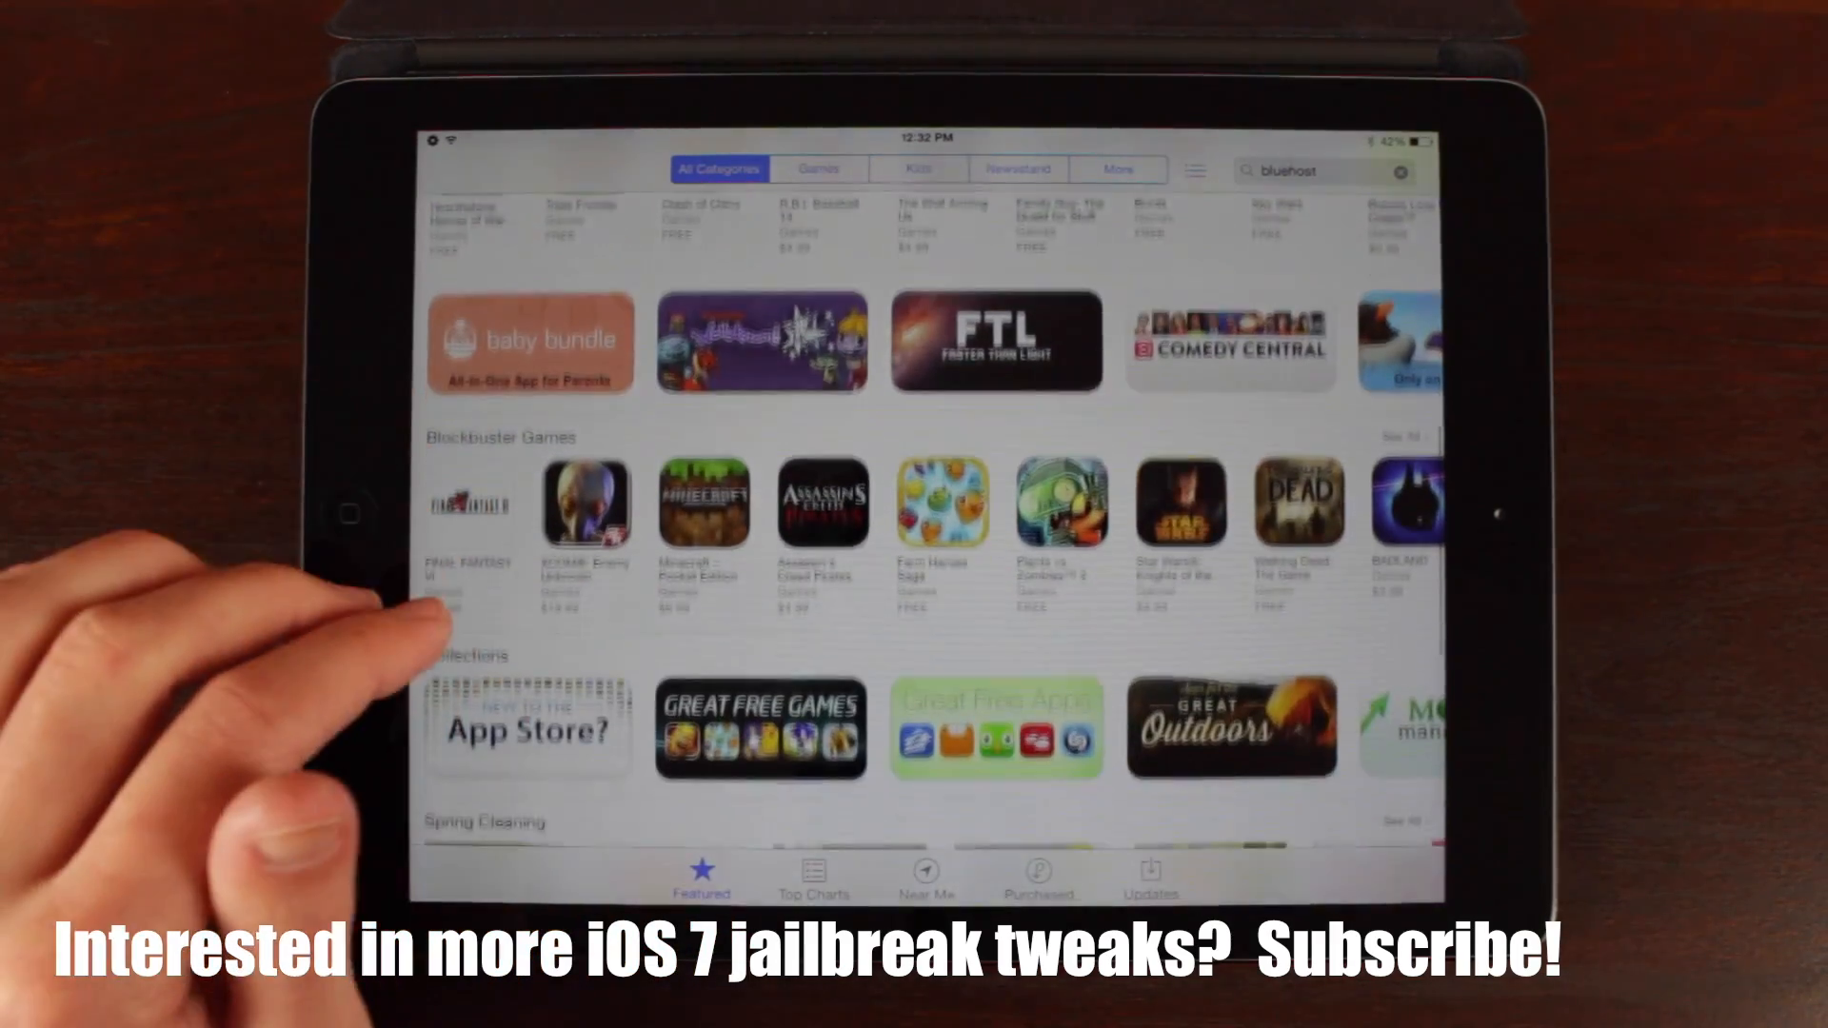
pyautogui.scroll(3)
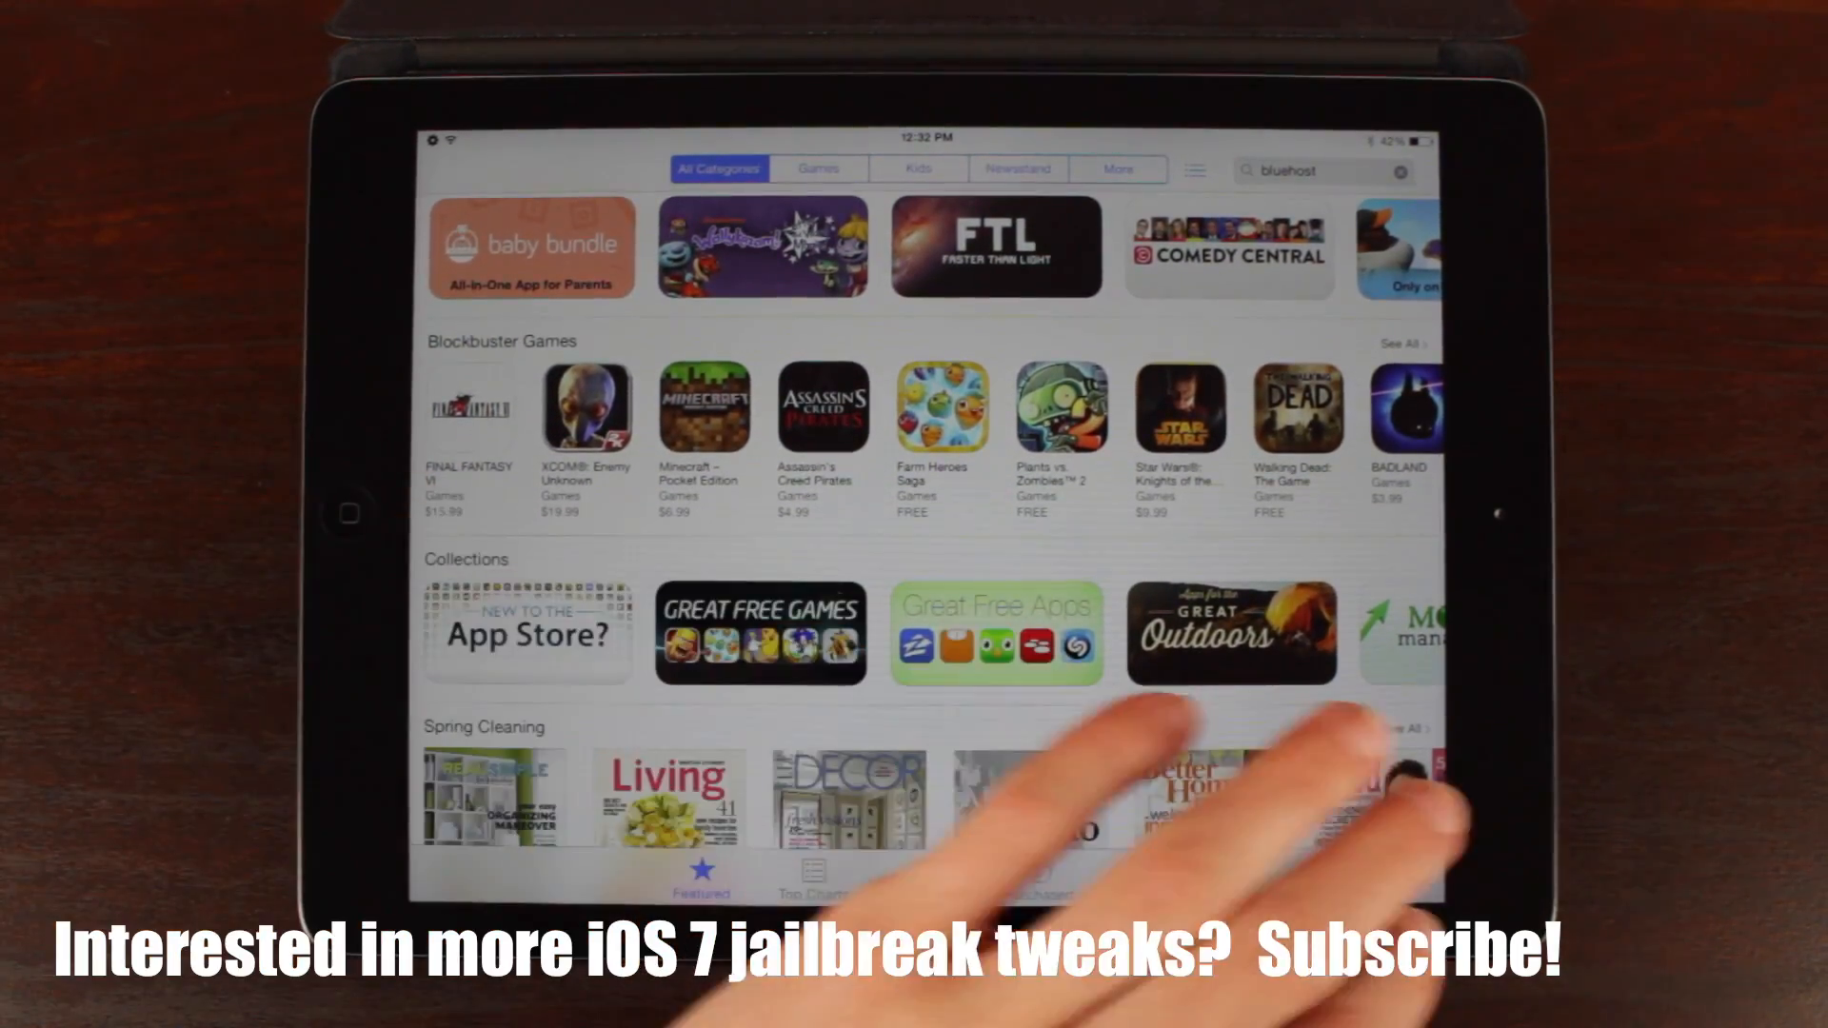
pyautogui.click(349, 513)
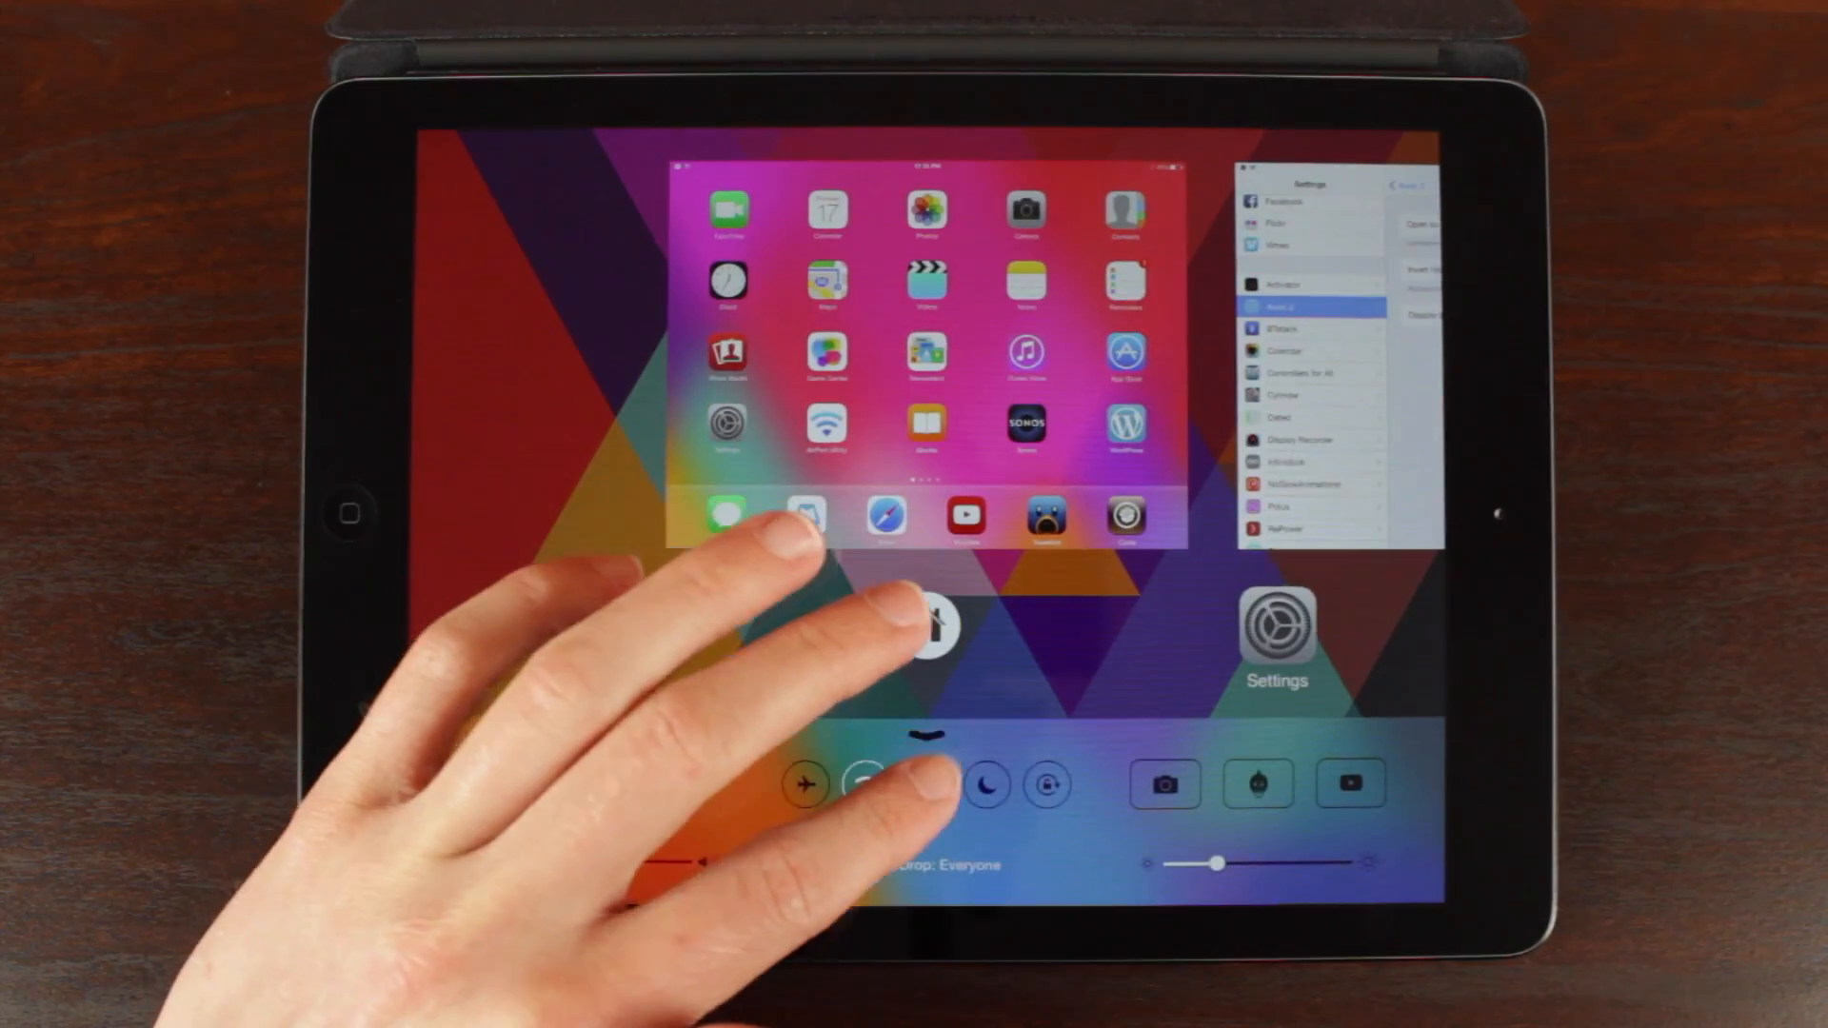
# - Open the Auxo 2 switcher showing home screen and Settings cards with toggles
pyautogui.click(925, 784)
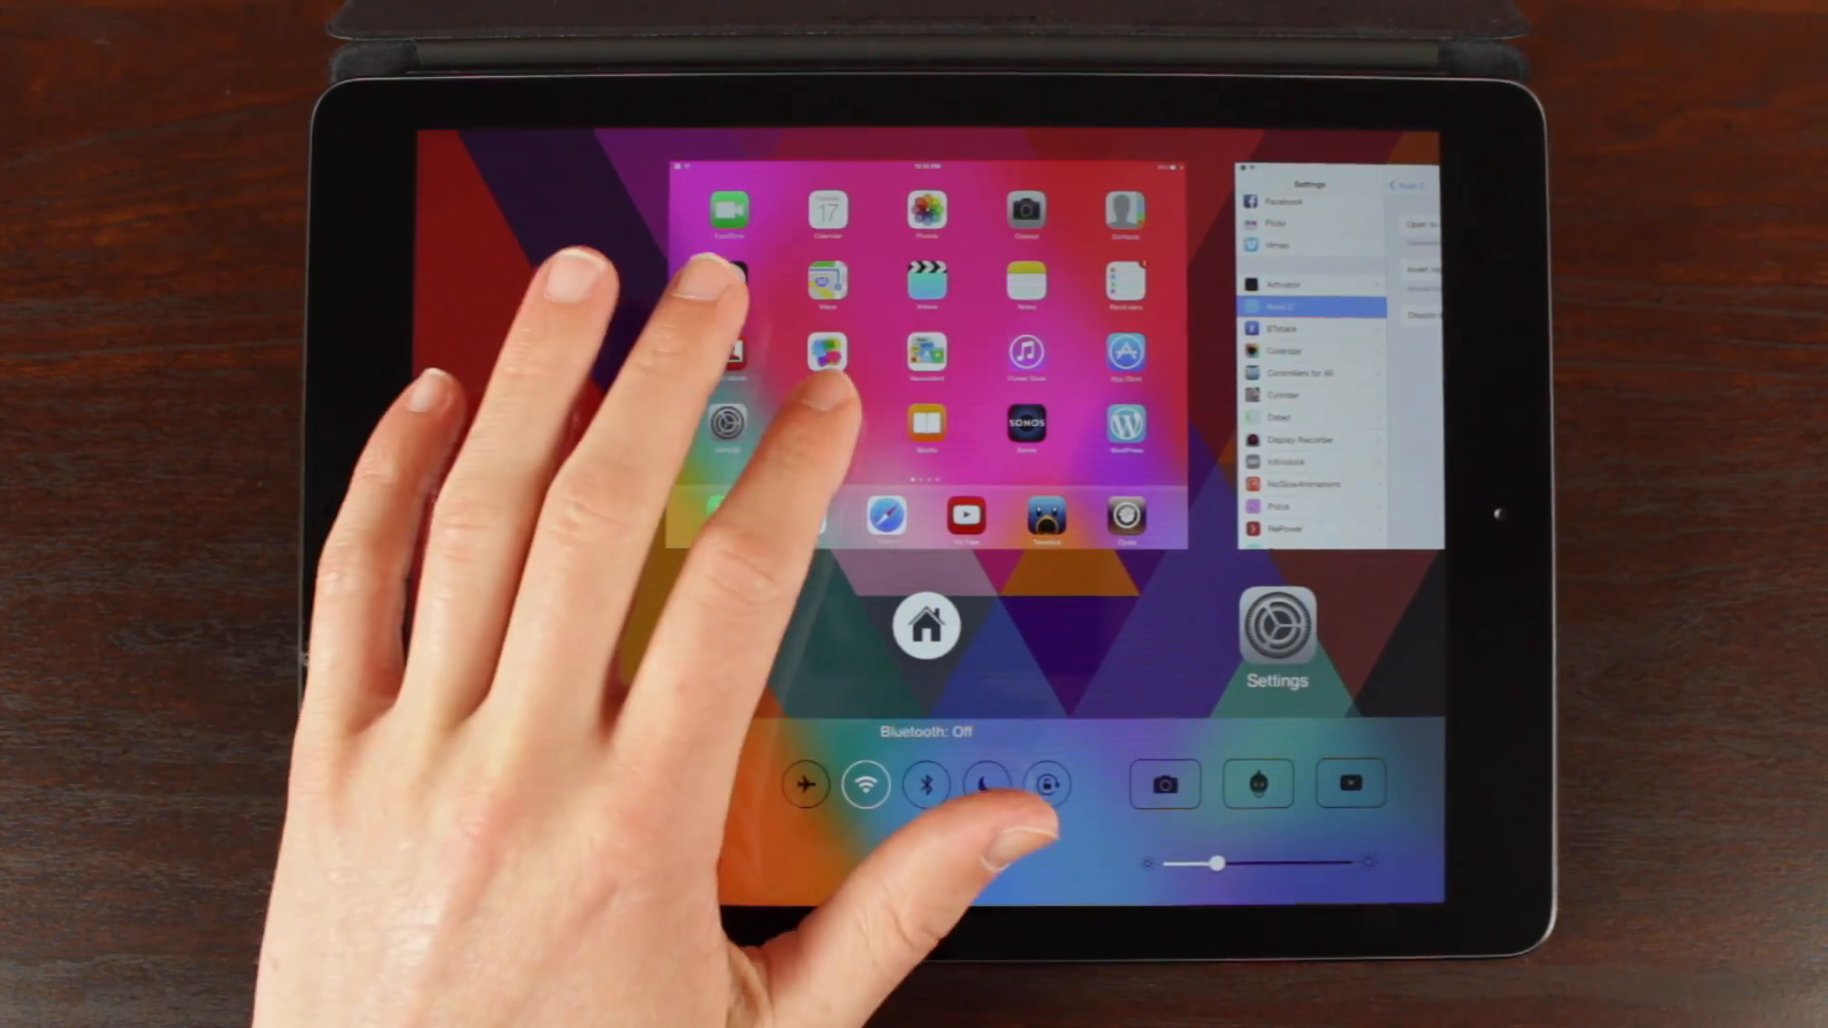
# - Close the Auxo 2 switcher to return to the App Store Featured page
pyautogui.click(926, 623)
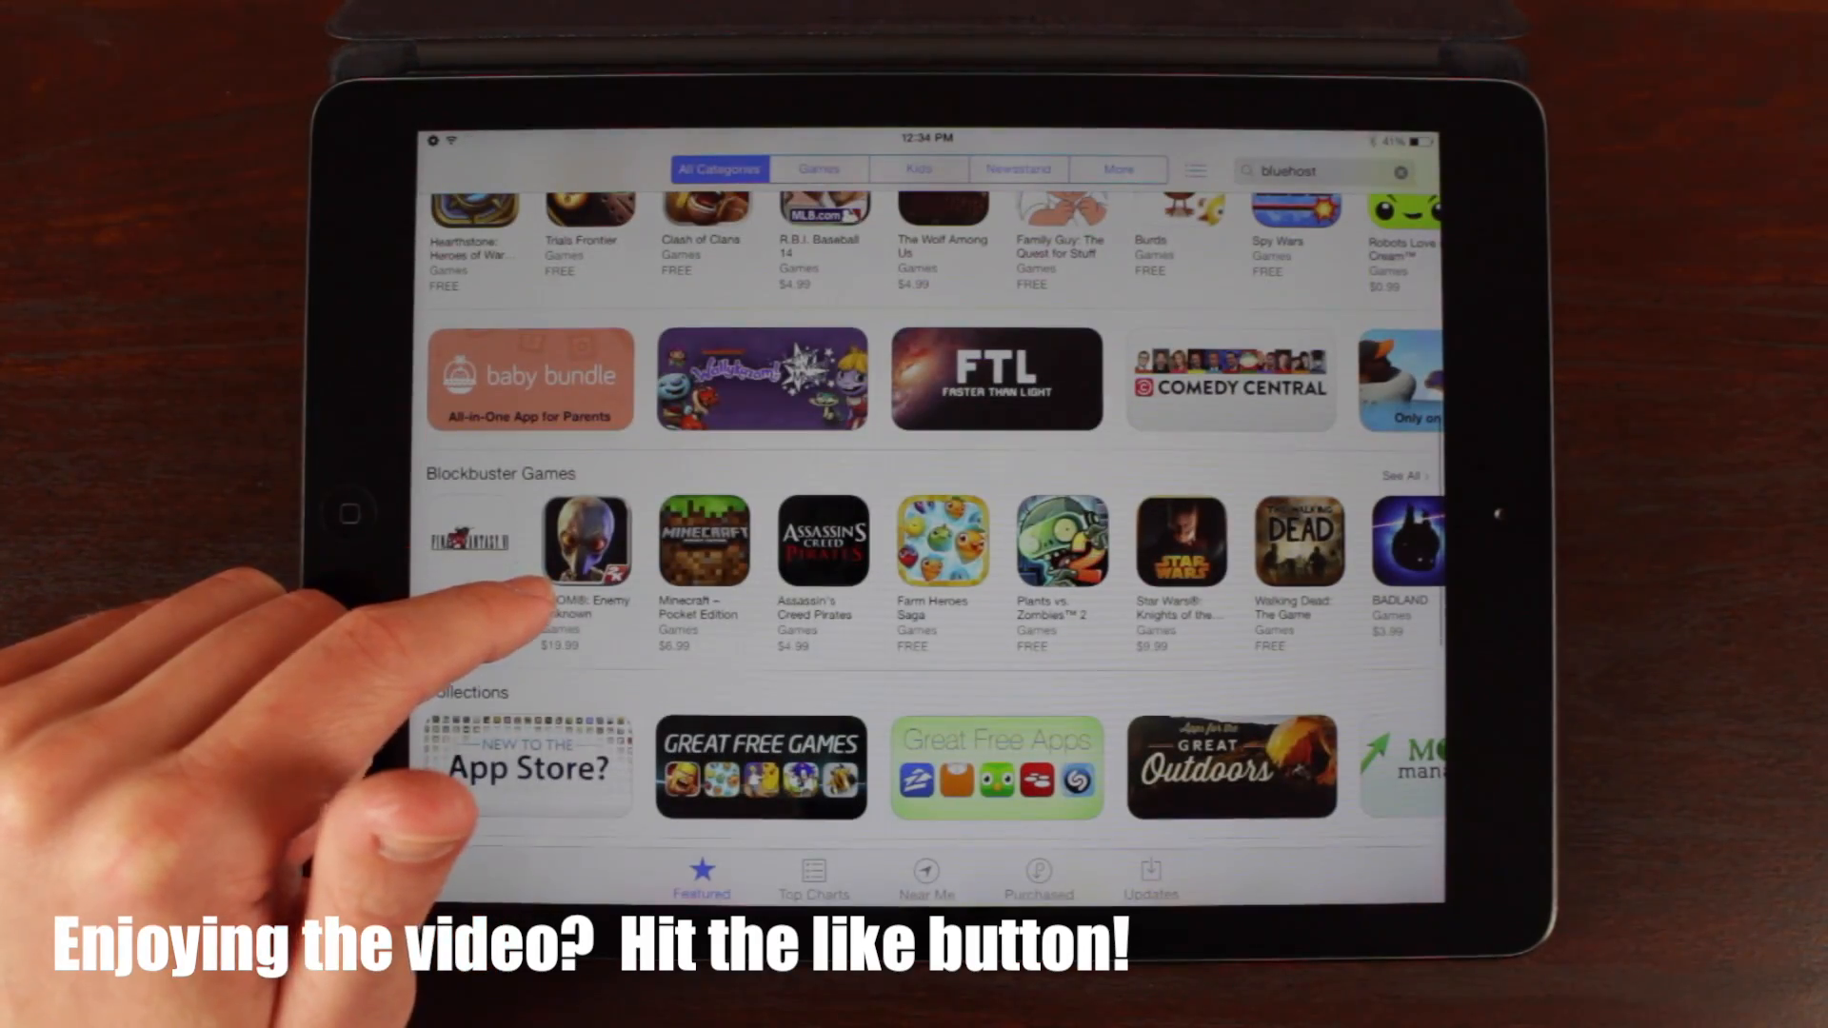
# - Go Home, reopen App Store Top Charts, then open Auxo 2's Advanced Options in Settings
pyautogui.click(996, 379)
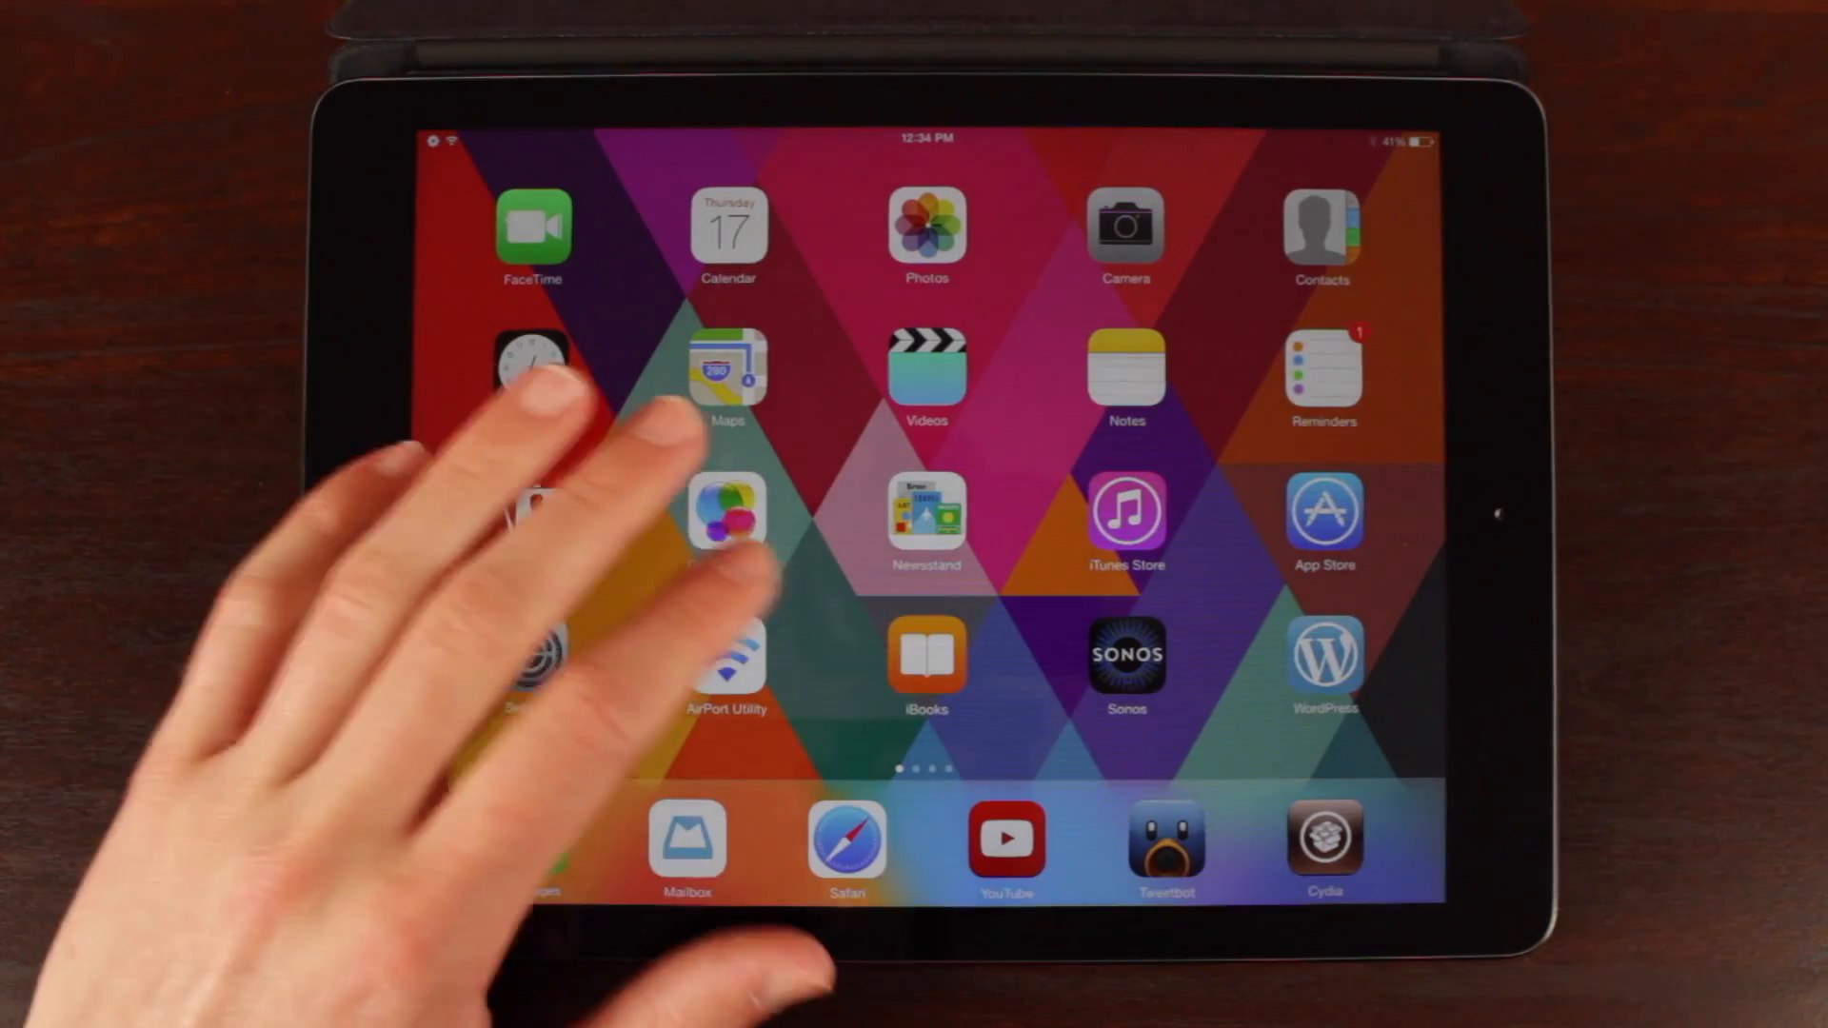
pyautogui.click(1324, 519)
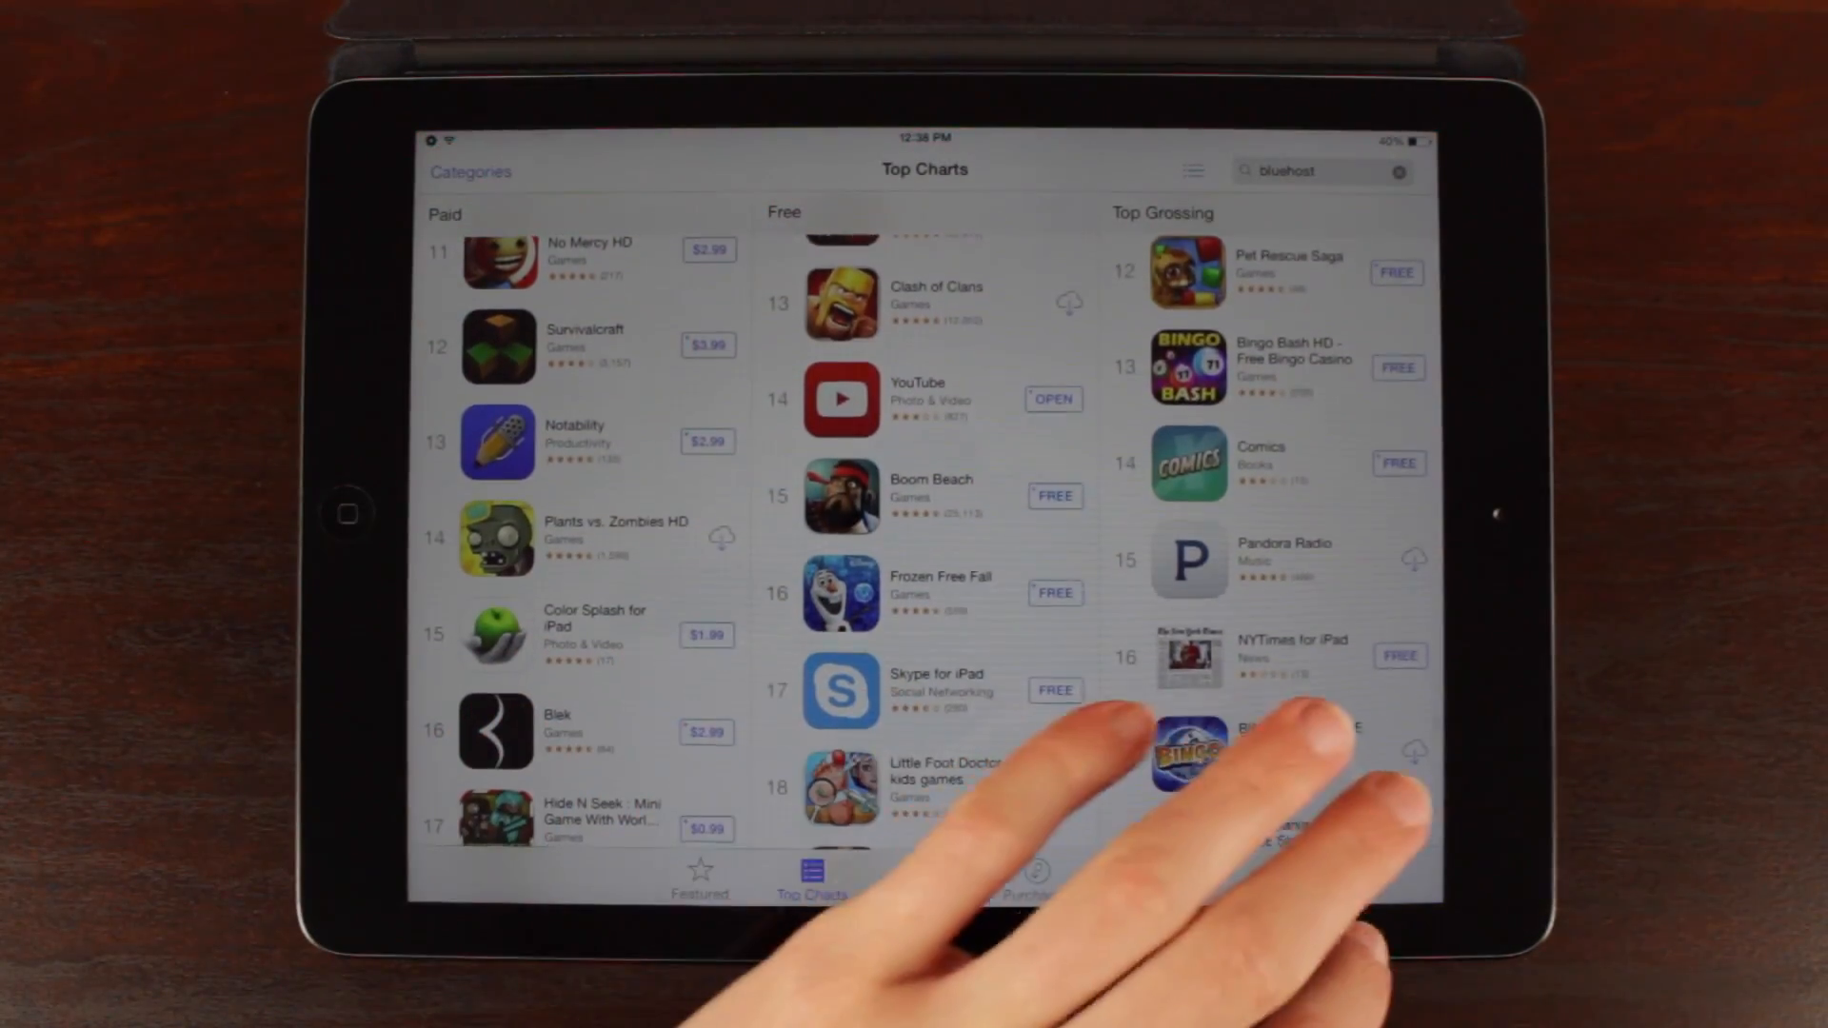
pyautogui.click(347, 513)
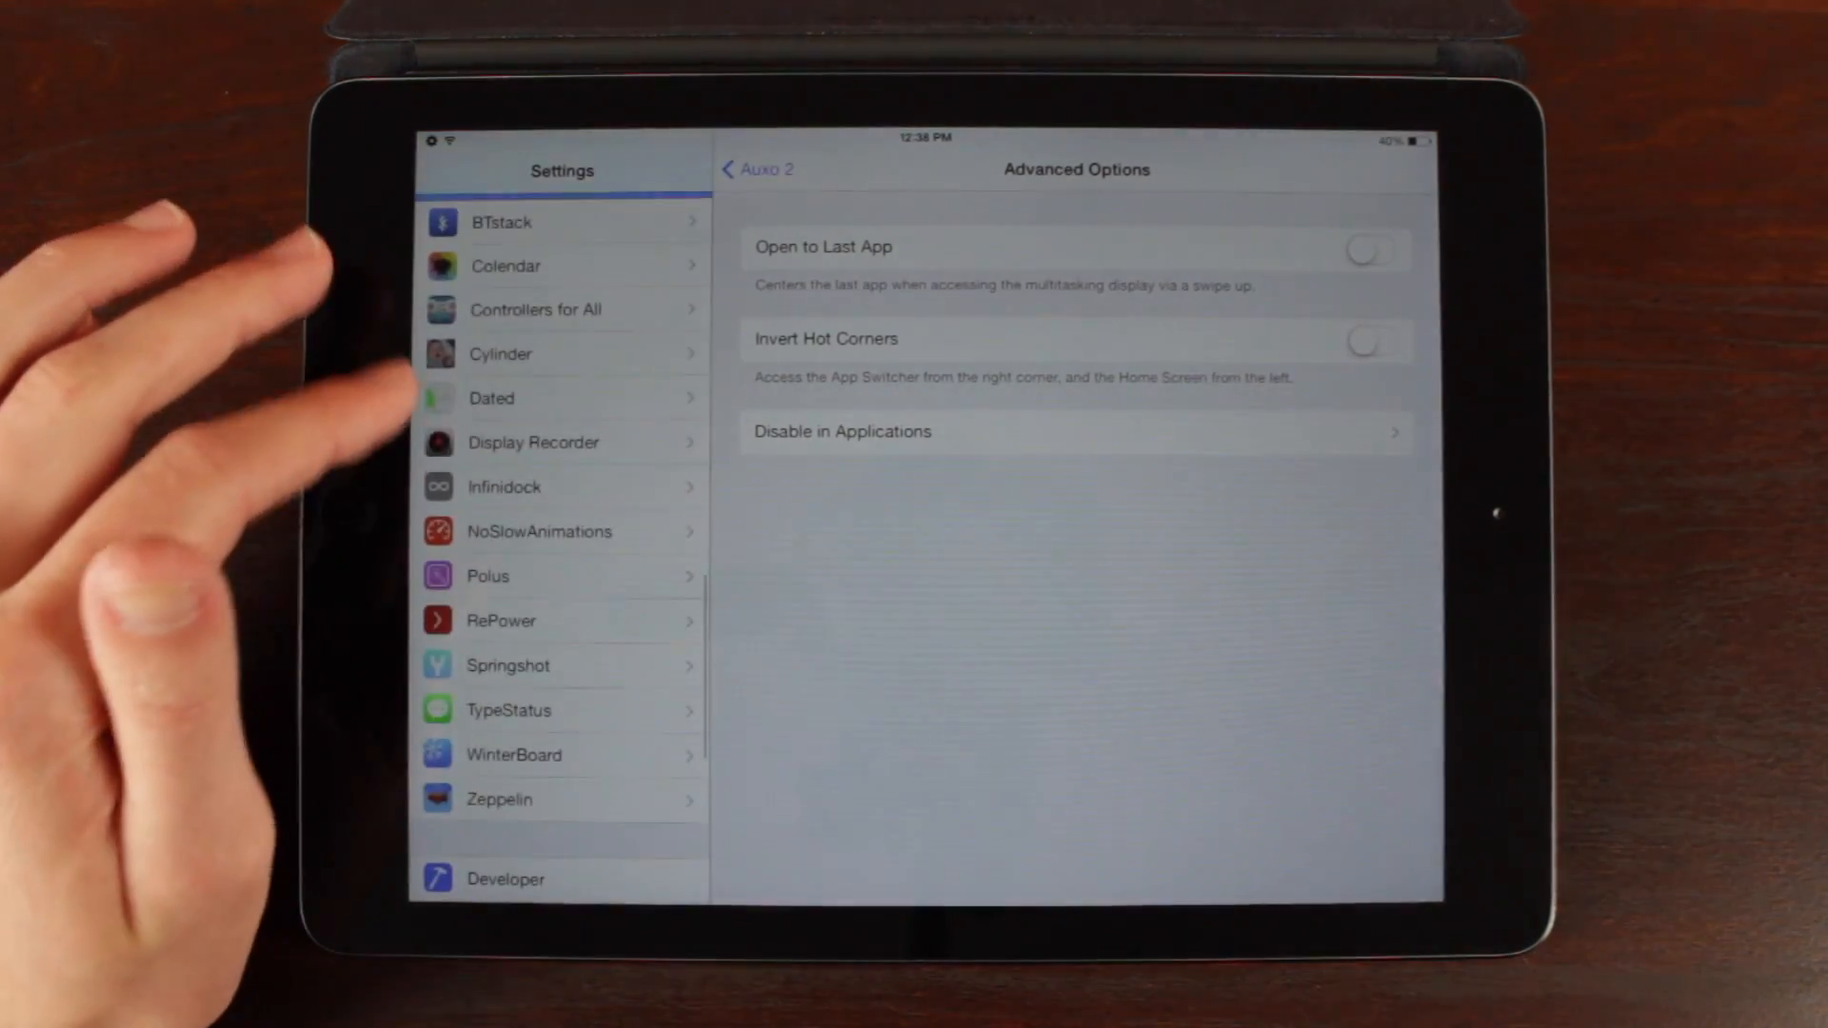
# - Review Open to Last App and Invert Hot Corners, then open Cydia's Auxo 2 page
pyautogui.scroll(-3)
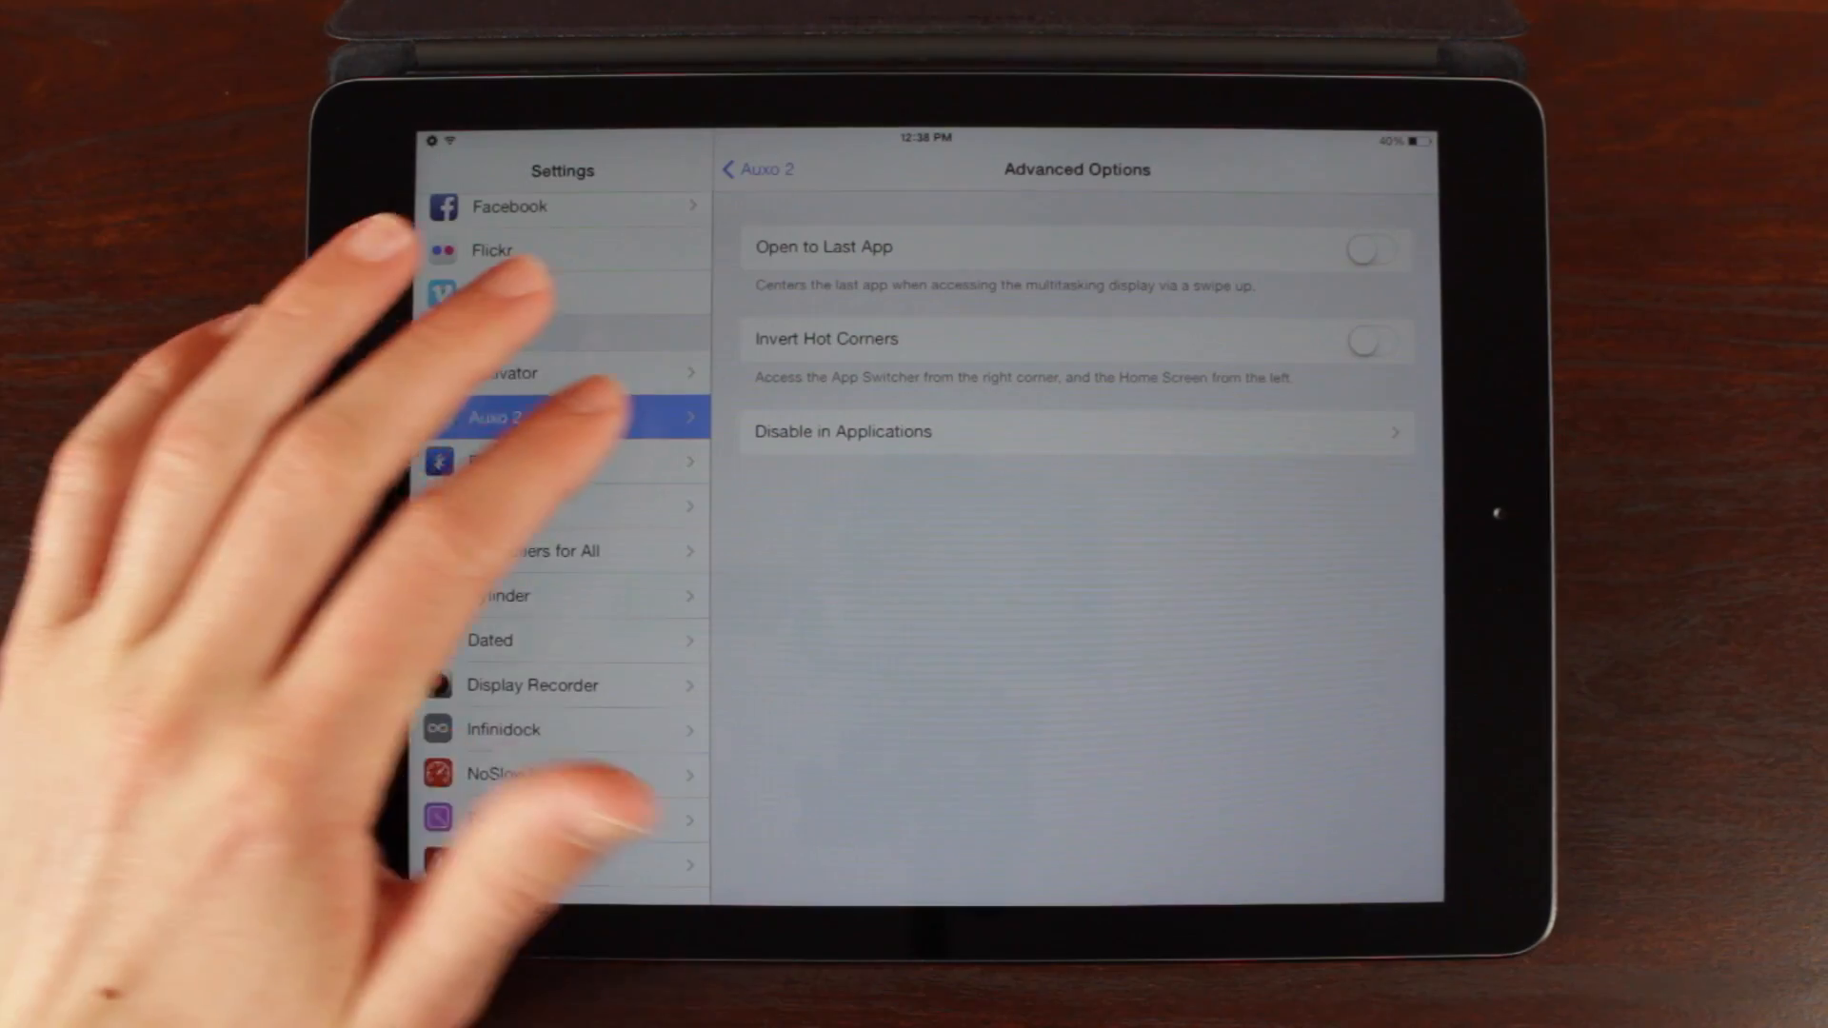
pyautogui.click(755, 170)
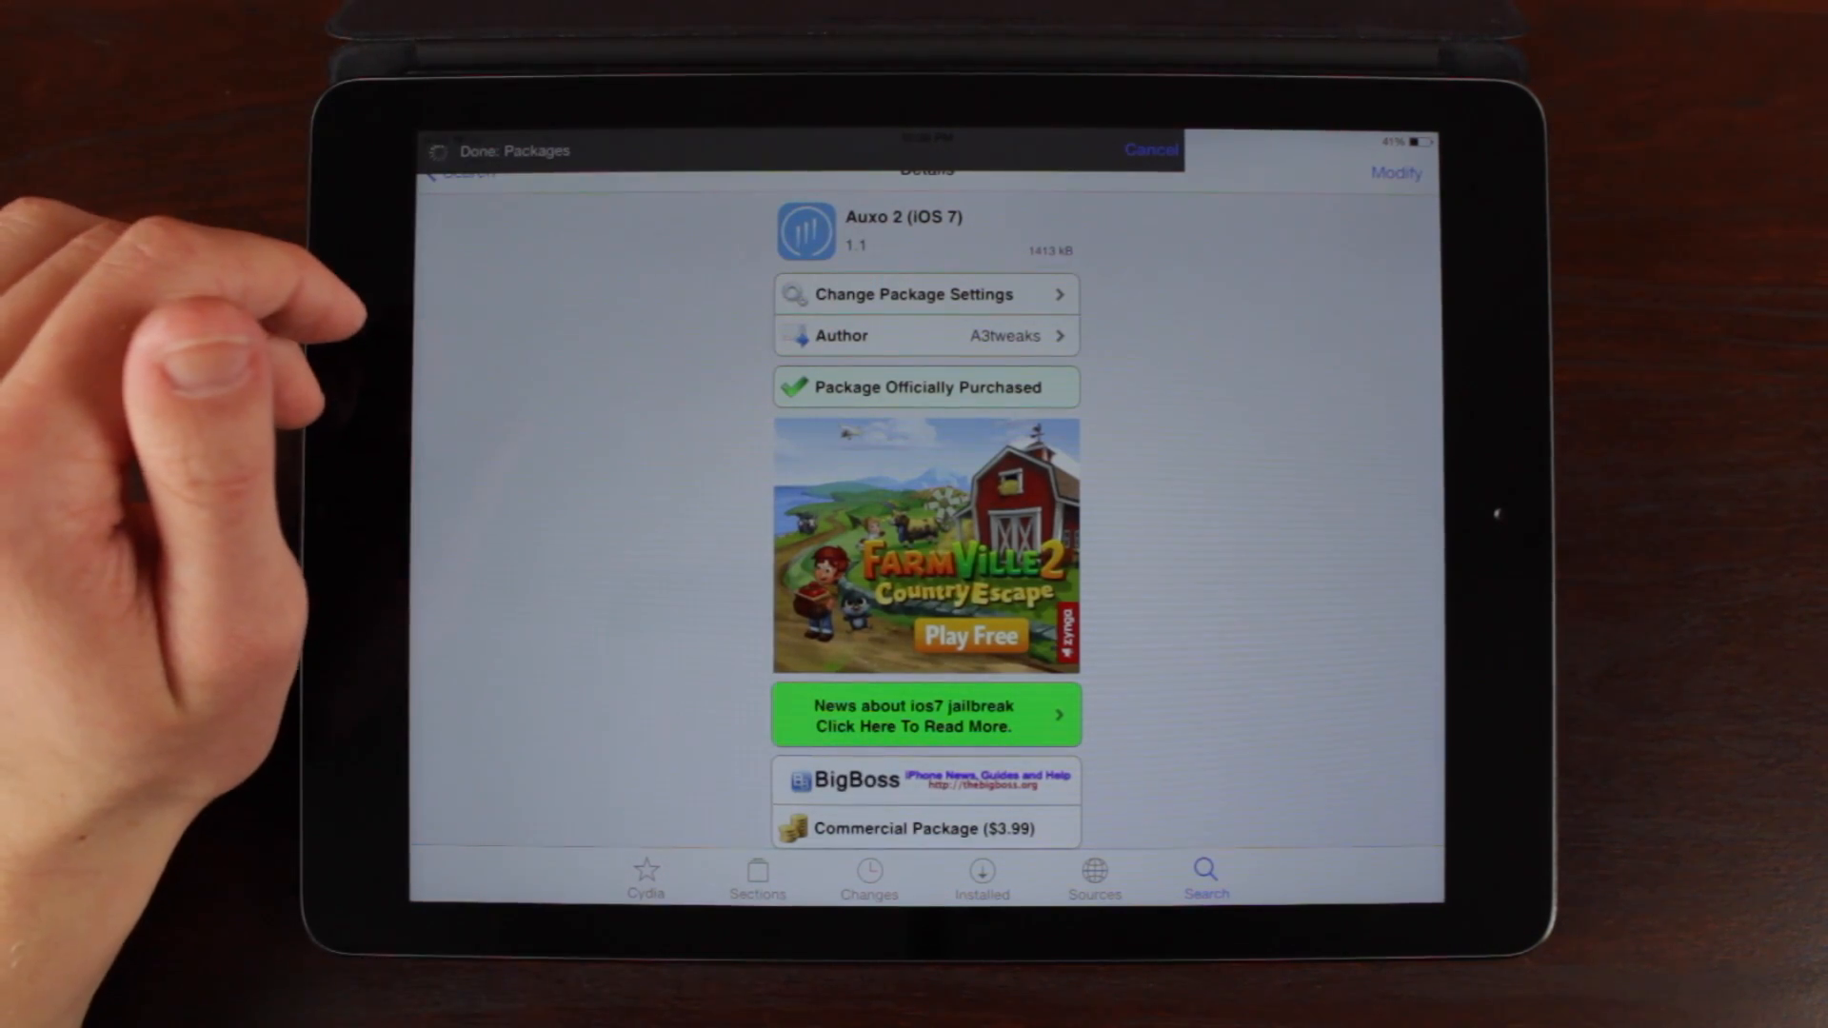
# - Dismiss the Done: Packages bar and scroll past the version 1.1 changelog to the screenshots
pyautogui.click(1151, 150)
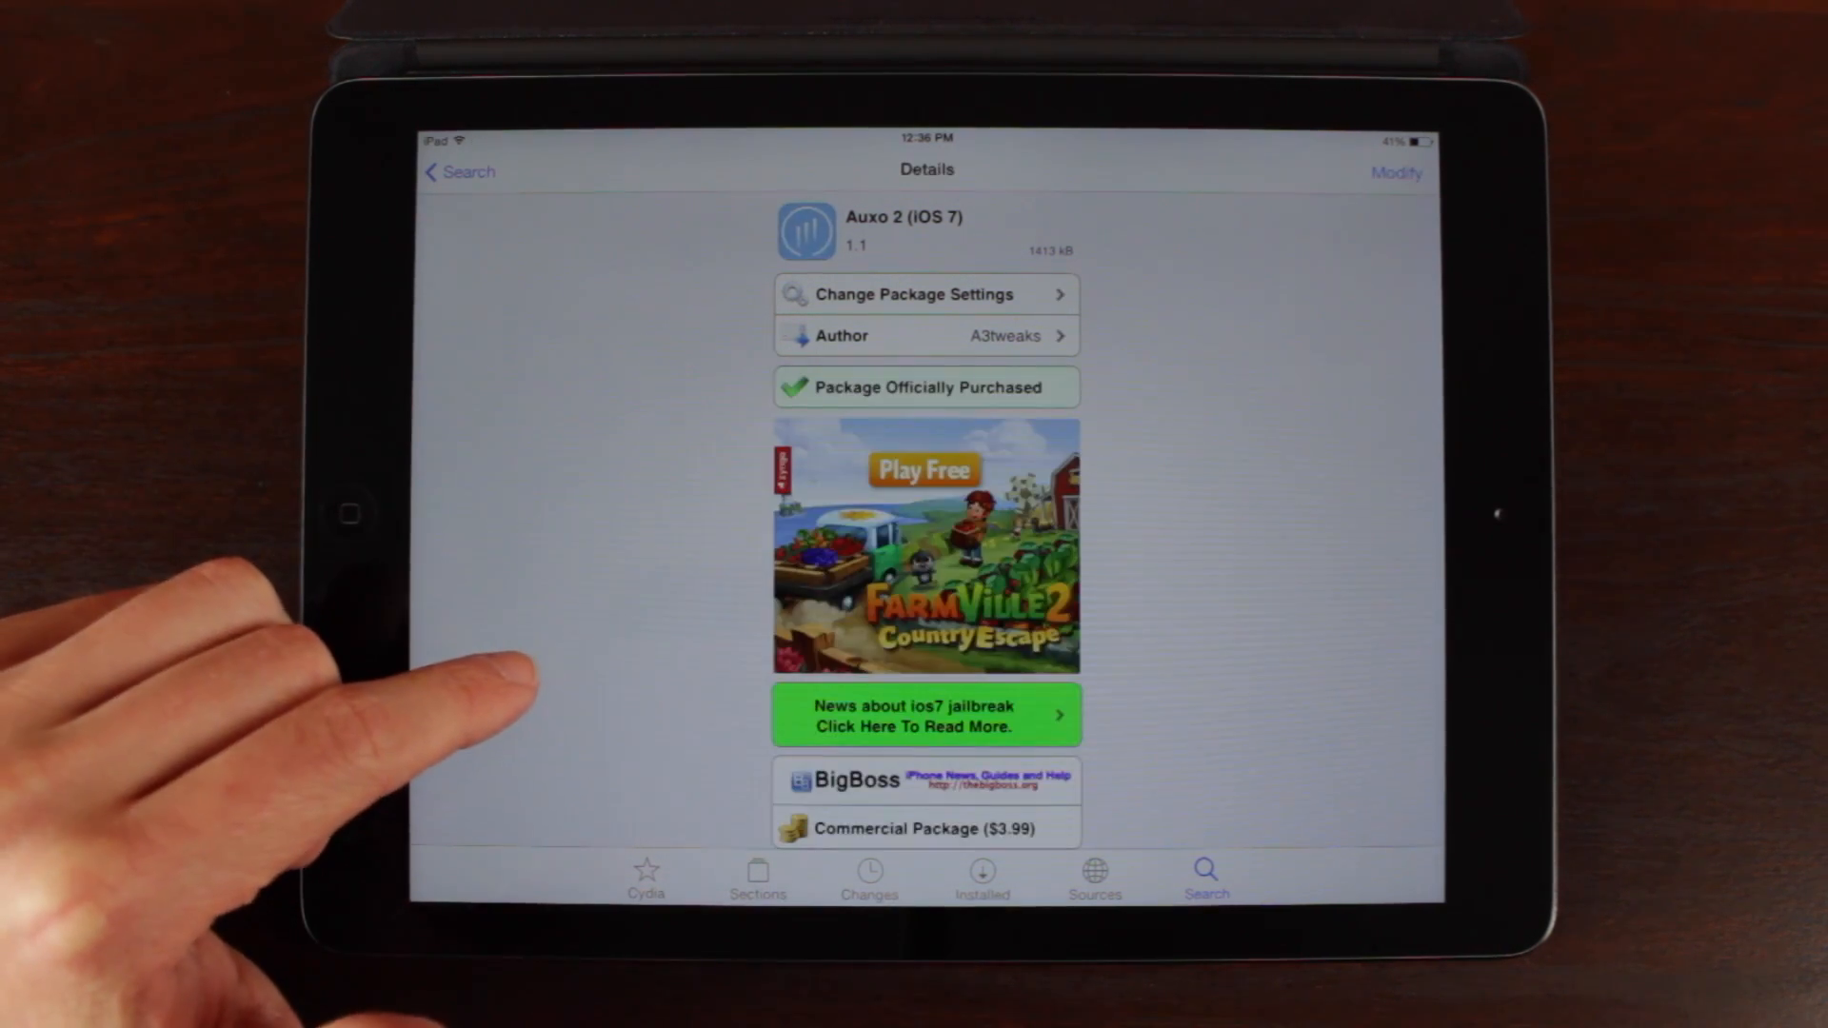
pyautogui.scroll(-3)
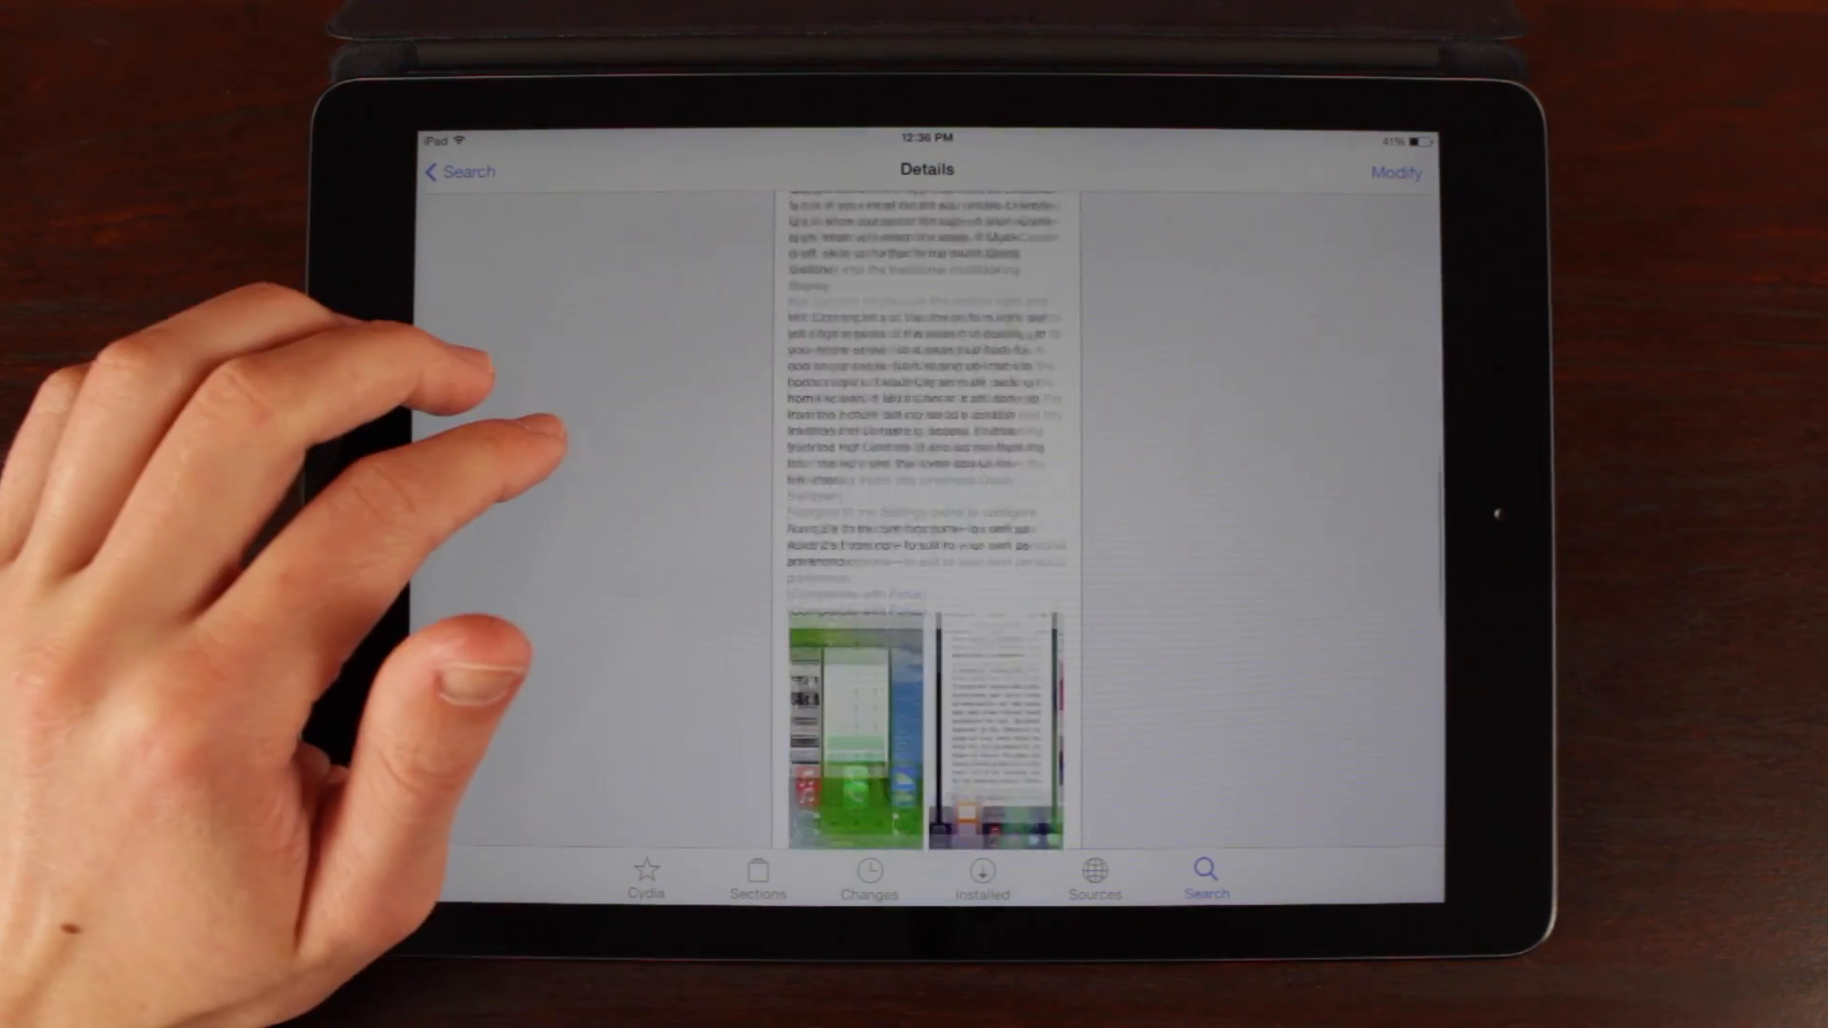
pyautogui.scroll(-3)
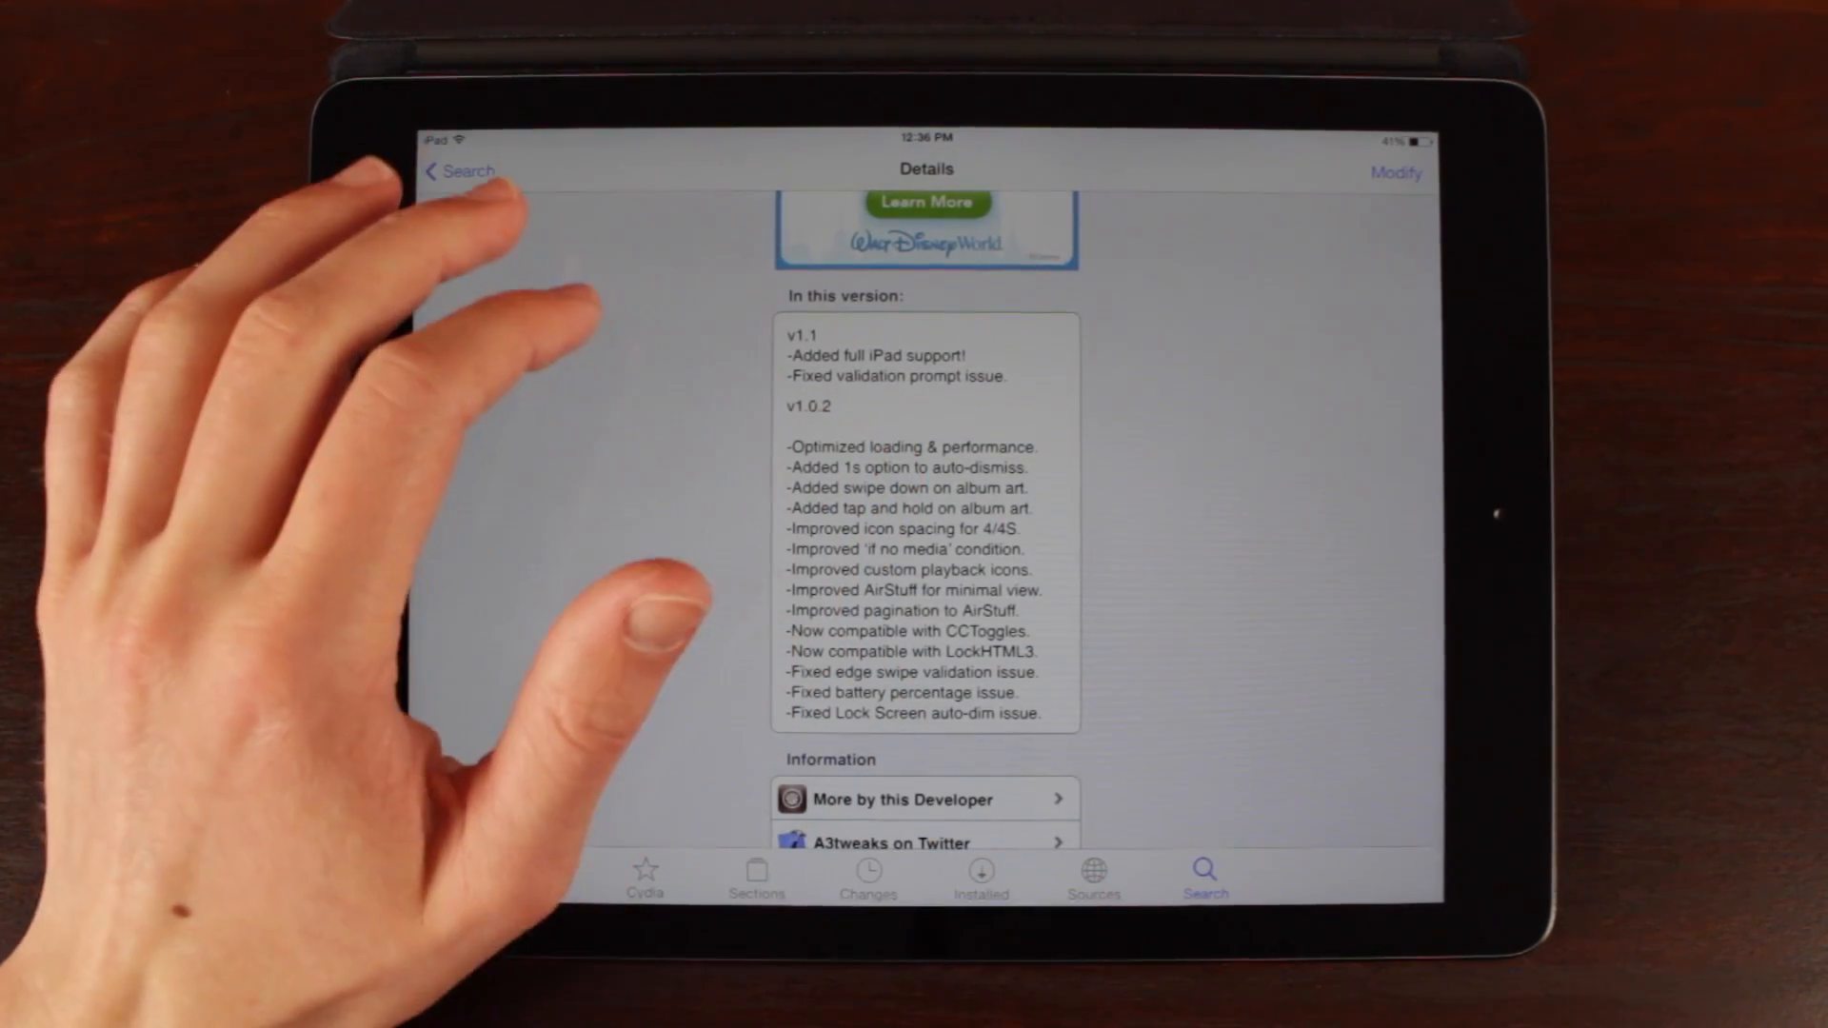
pyautogui.scroll(3)
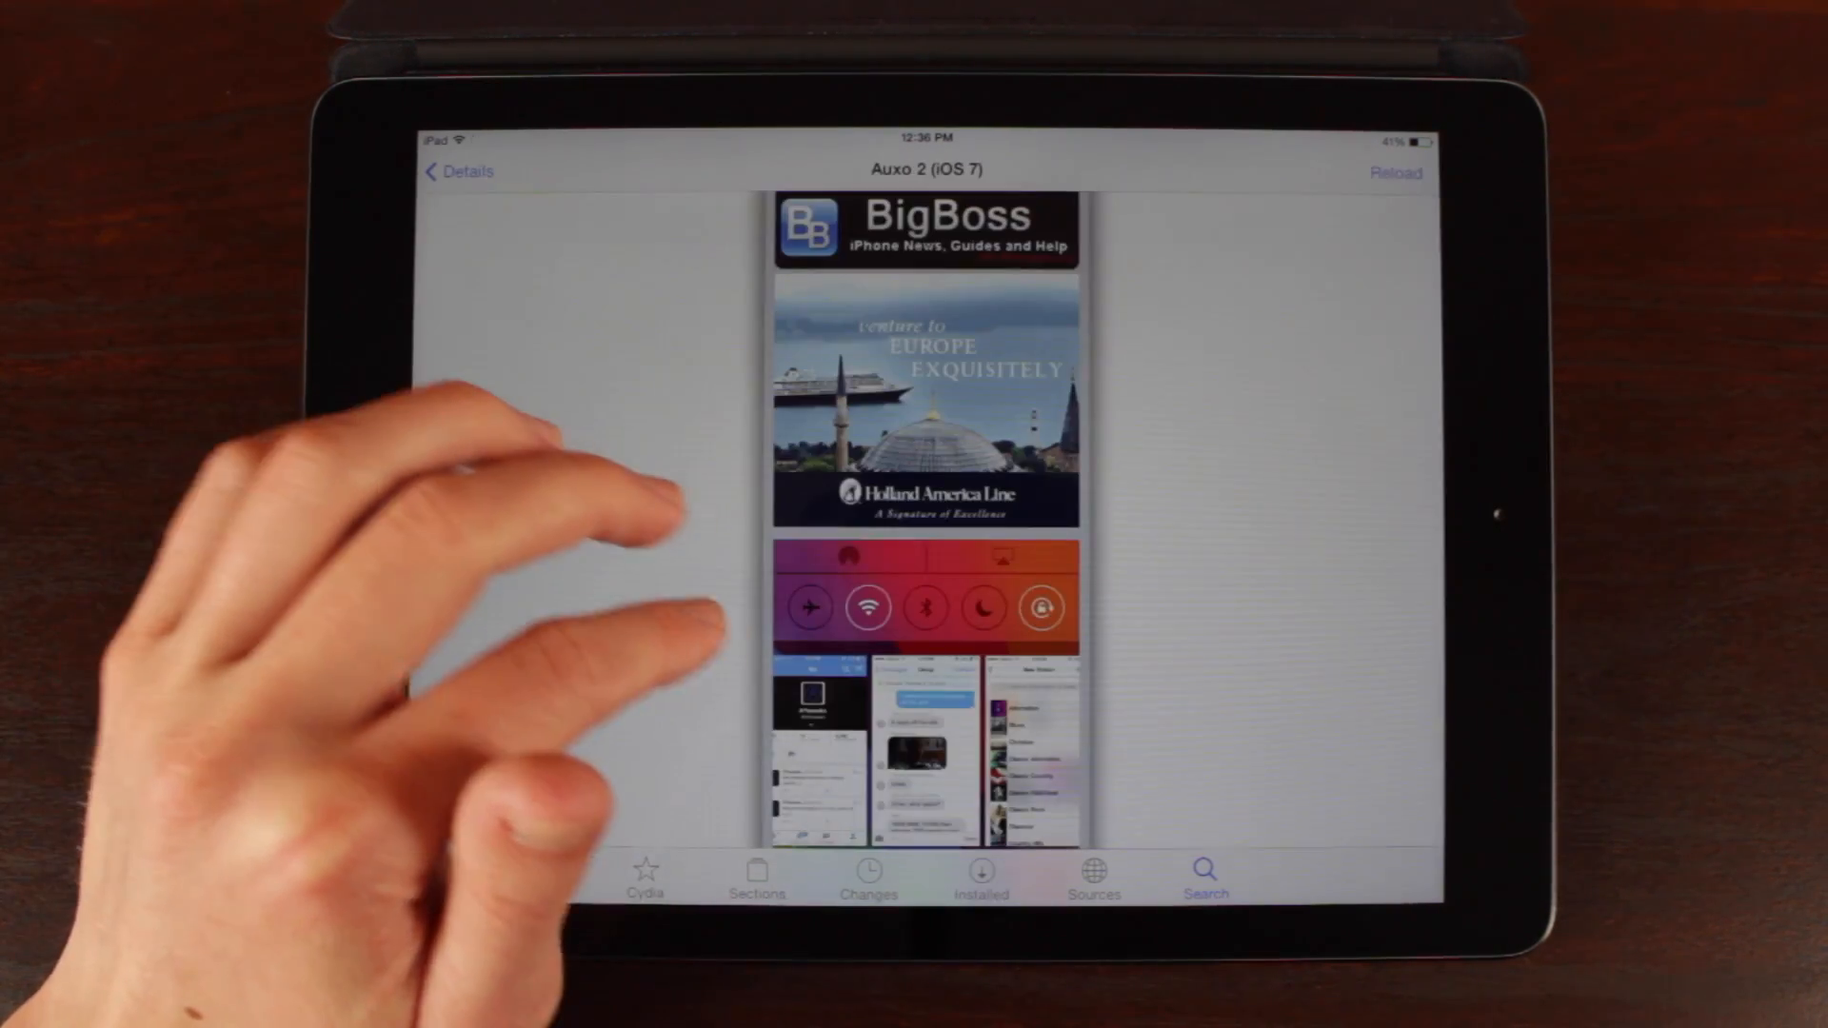
pyautogui.scroll(-3)
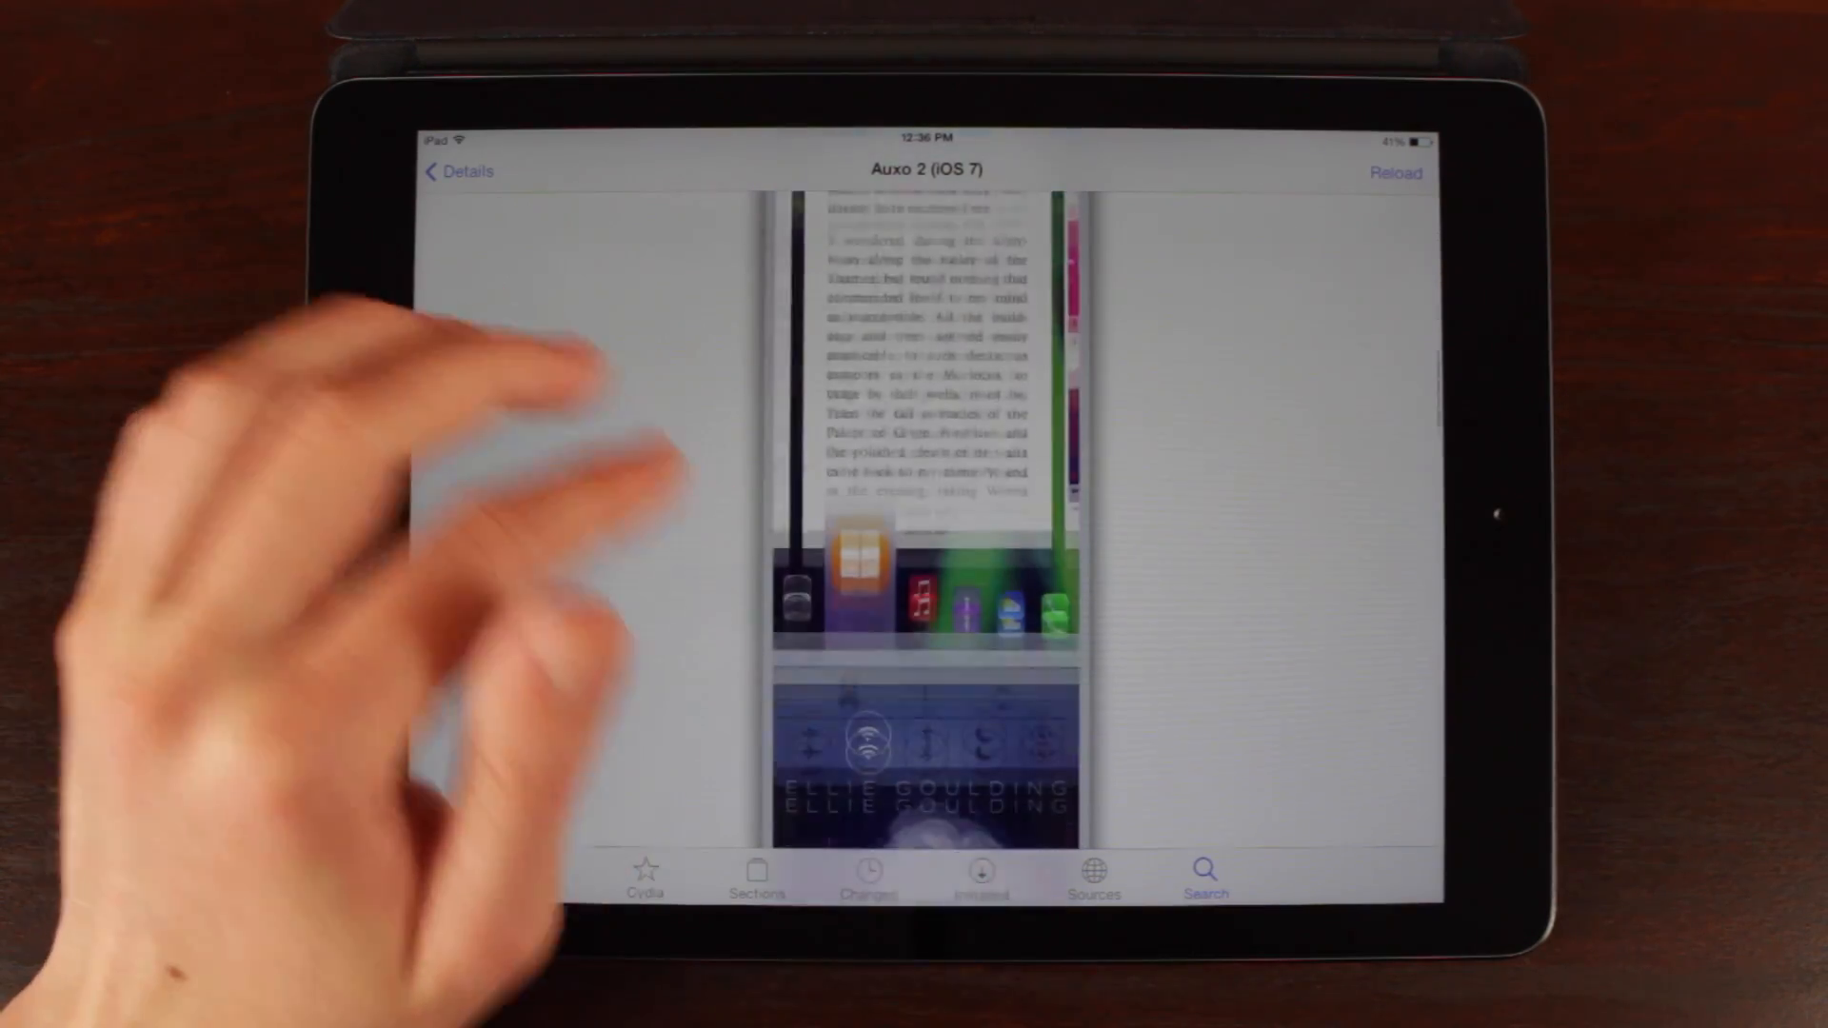